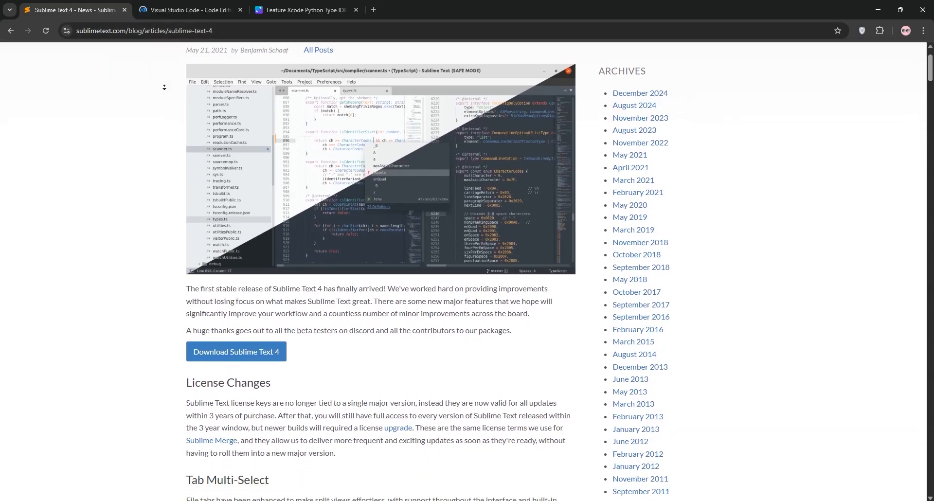
- Scroll through the Sublime Text 4 announcement's feature sections and full changelog to the page footer
{"action": "scroll", "scroll_direction": "down", "scroll_amount": 3}
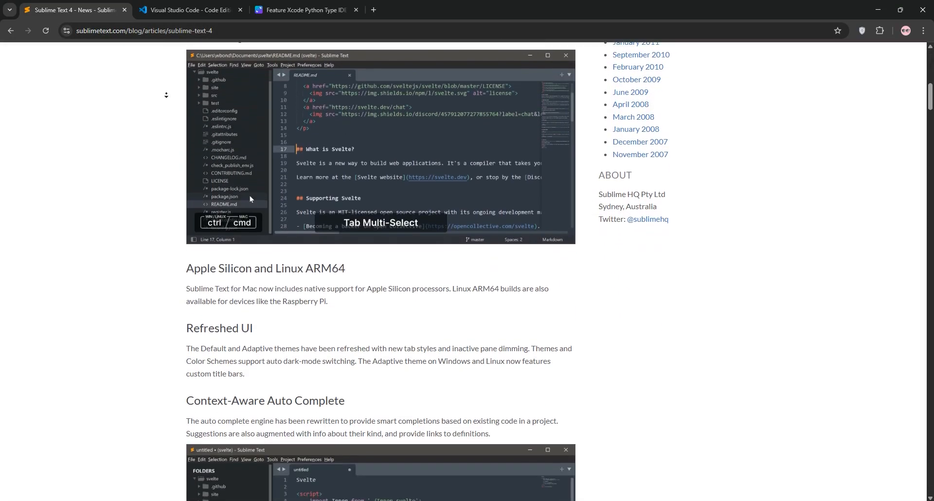
{"action": "scroll", "scroll_direction": "down", "scroll_amount": 3}
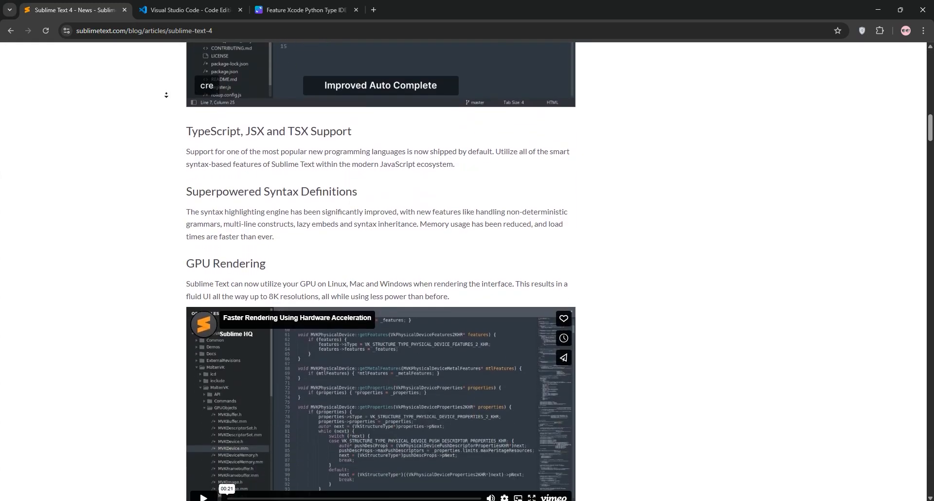
{"action": "scroll", "scroll_direction": "down", "scroll_amount": 3}
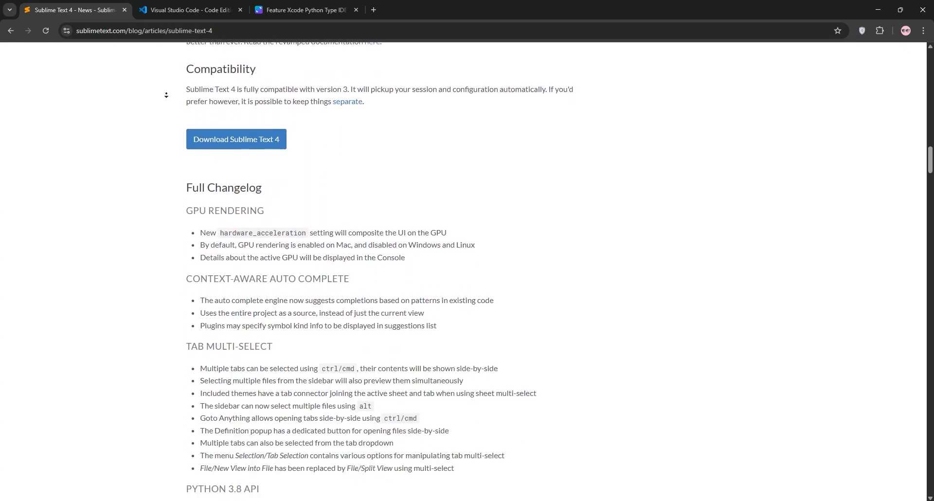
{"action": "scroll", "scroll_direction": "down", "scroll_amount": 3}
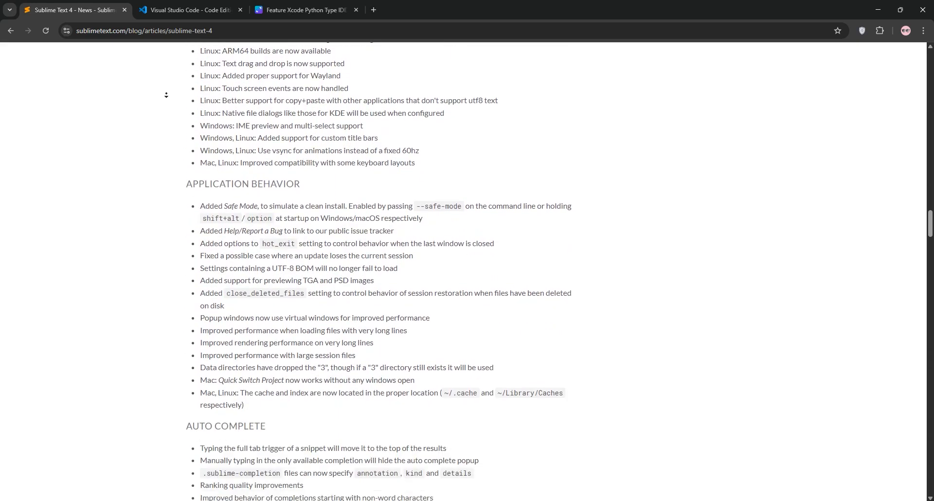
{"action": "scroll", "scroll_direction": "down", "scroll_amount": 3}
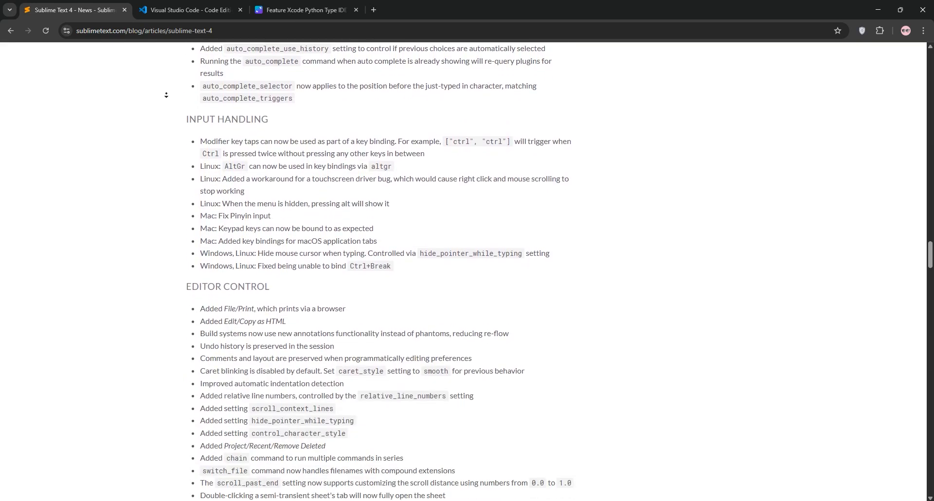
{"action": "scroll", "scroll_direction": "down", "scroll_amount": 3}
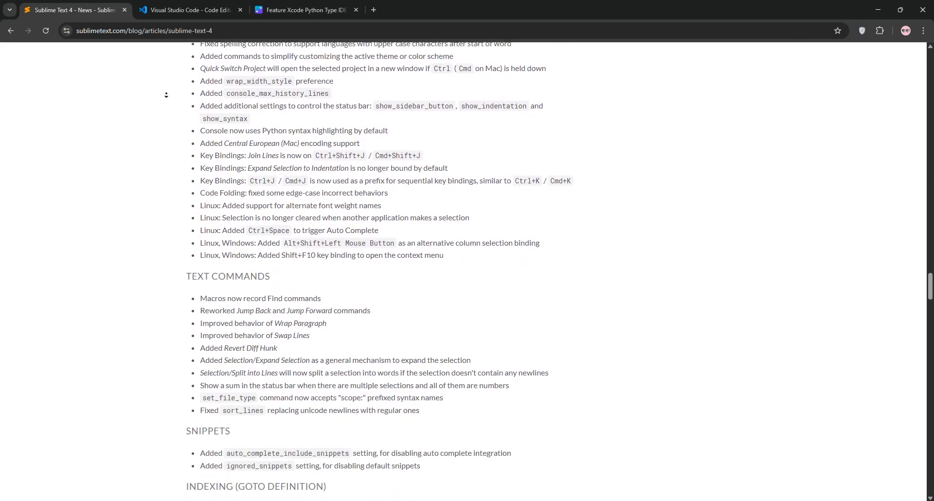
{"action": "scroll", "scroll_direction": "down", "scroll_amount": 3}
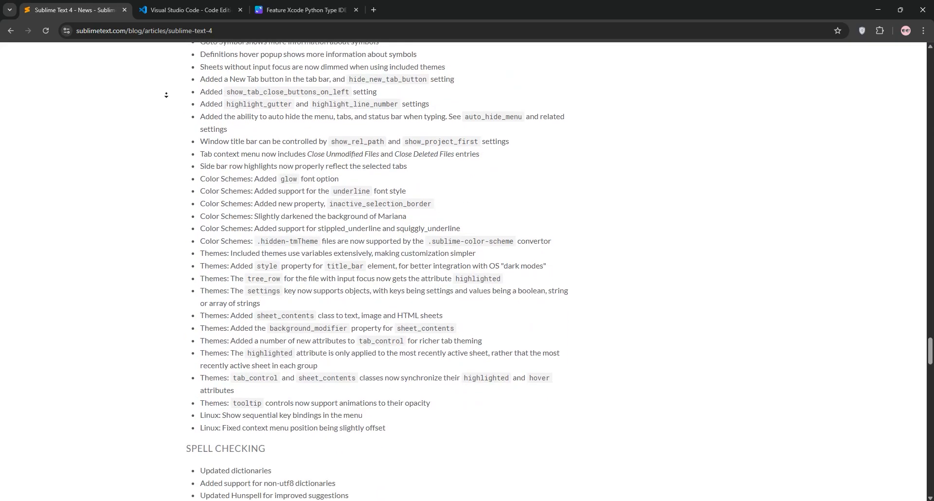
{"action": "scroll", "scroll_direction": "down", "scroll_amount": 3}
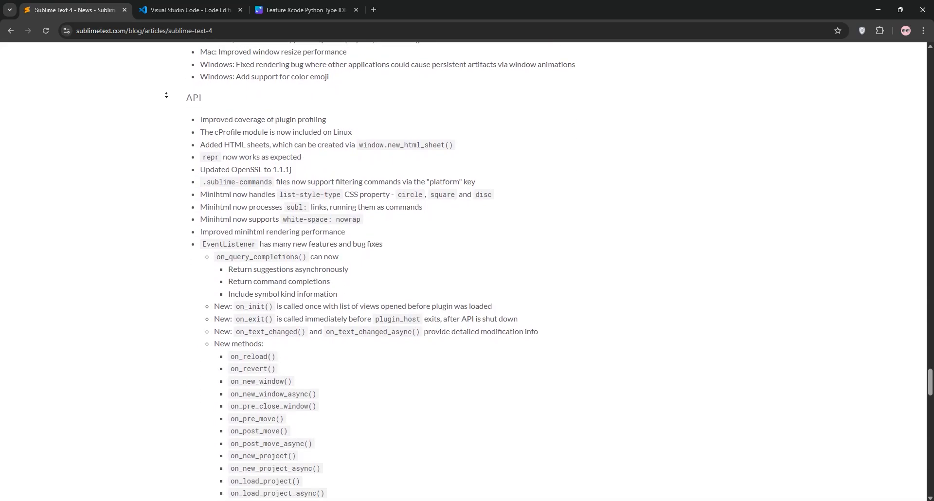
{"action": "scroll", "scroll_direction": "down", "scroll_amount": 3}
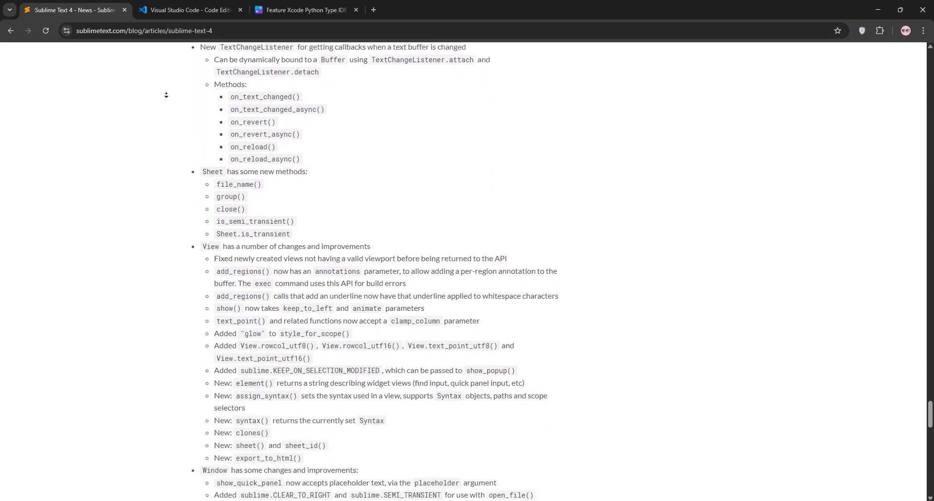
{"action": "scroll", "scroll_direction": "down", "scroll_amount": 3}
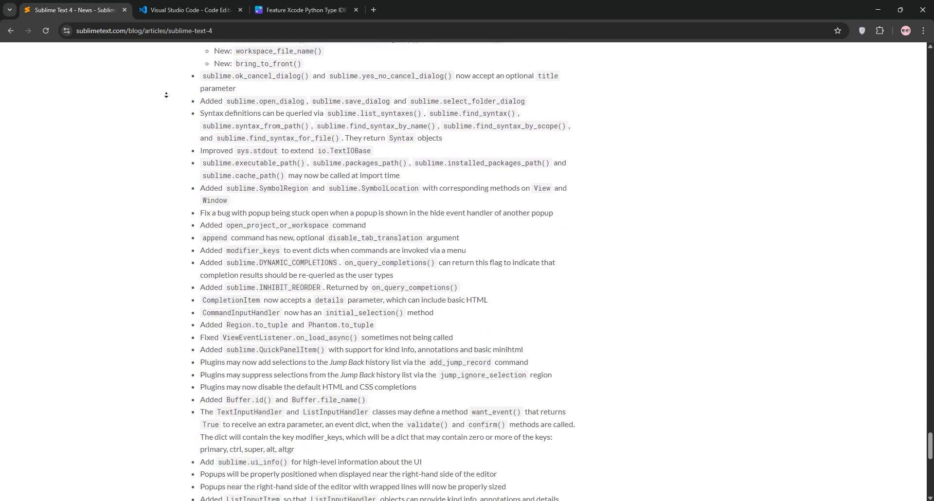
{"action": "scroll", "scroll_direction": "down", "scroll_amount": 3}
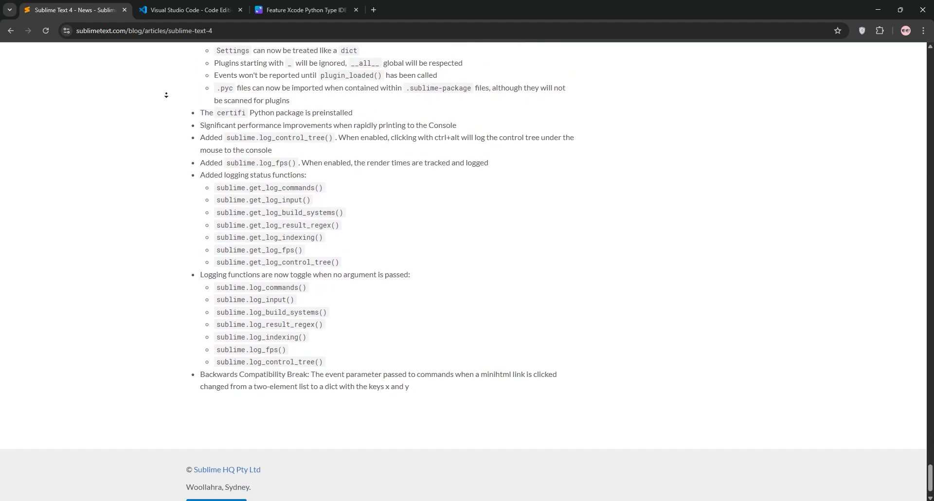
- Review the VS Code home page features down to 'Code with rich features'
{"action": "left_click", "coordinate": [189, 10]}
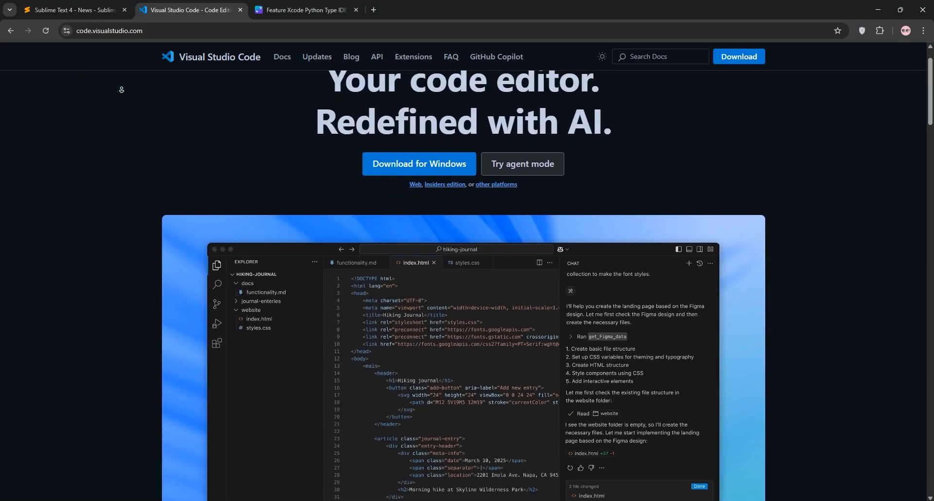
{"action": "scroll", "scroll_direction": "down", "scroll_amount": 3}
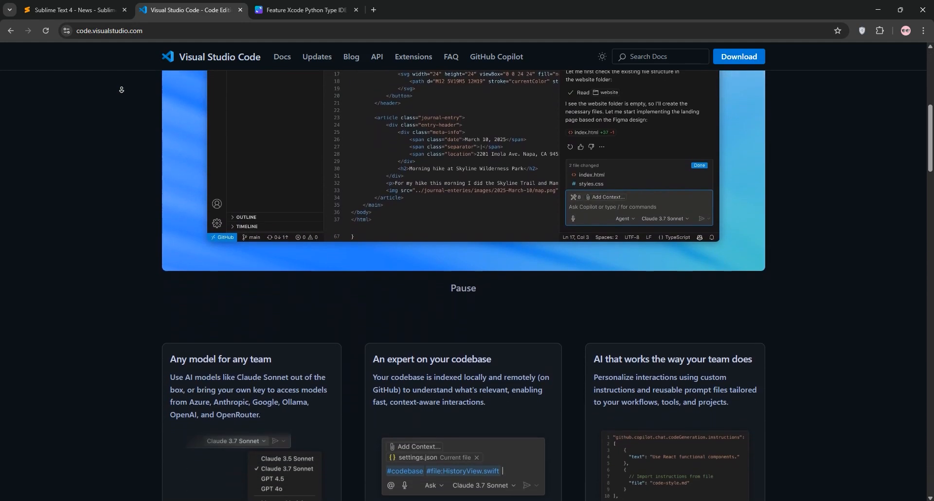
{"action": "scroll", "scroll_direction": "down", "scroll_amount": 3}
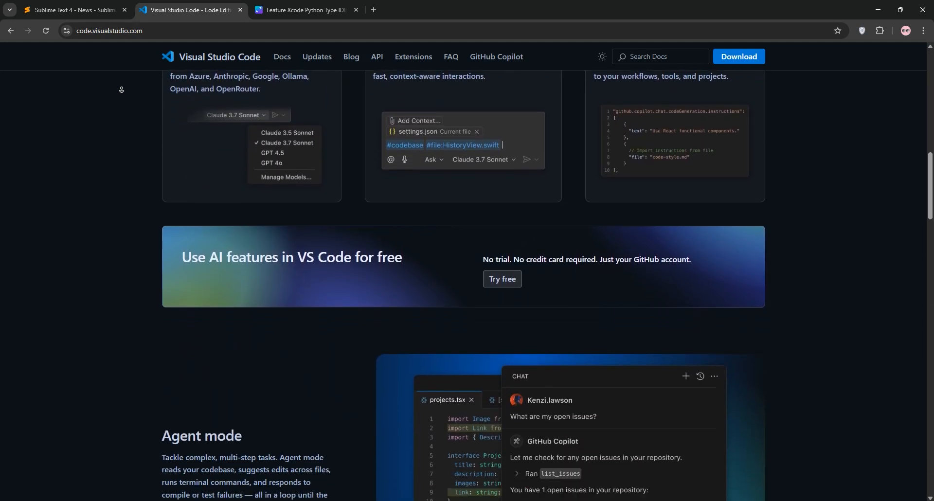
{"action": "scroll", "scroll_direction": "down", "scroll_amount": 3}
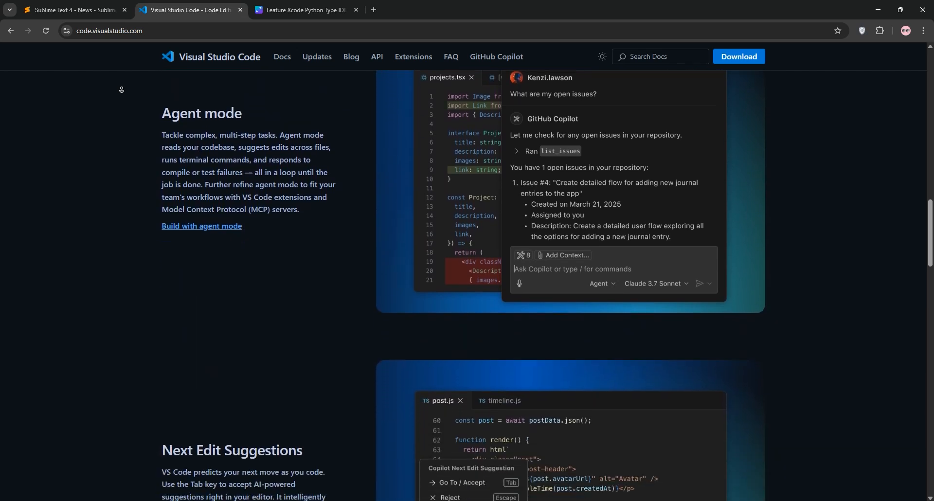
{"action": "scroll", "scroll_direction": "down", "scroll_amount": 3}
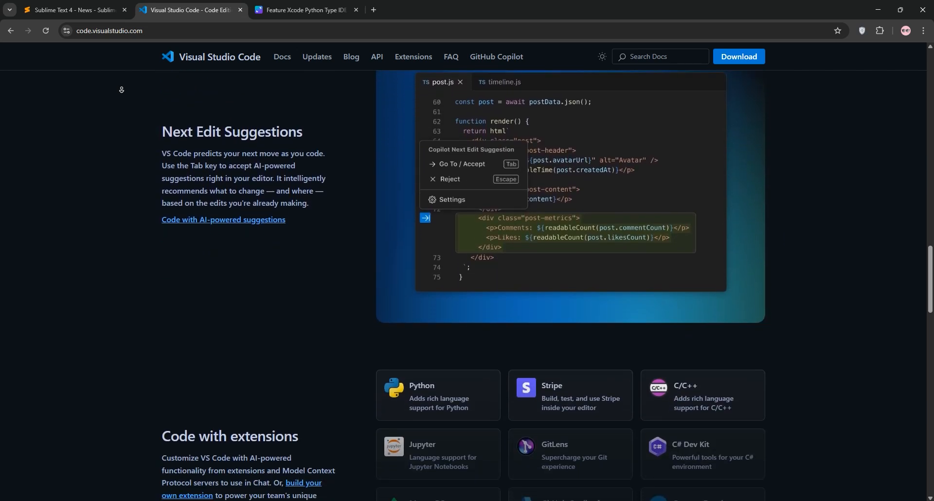
{"action": "scroll", "scroll_direction": "down", "scroll_amount": 3}
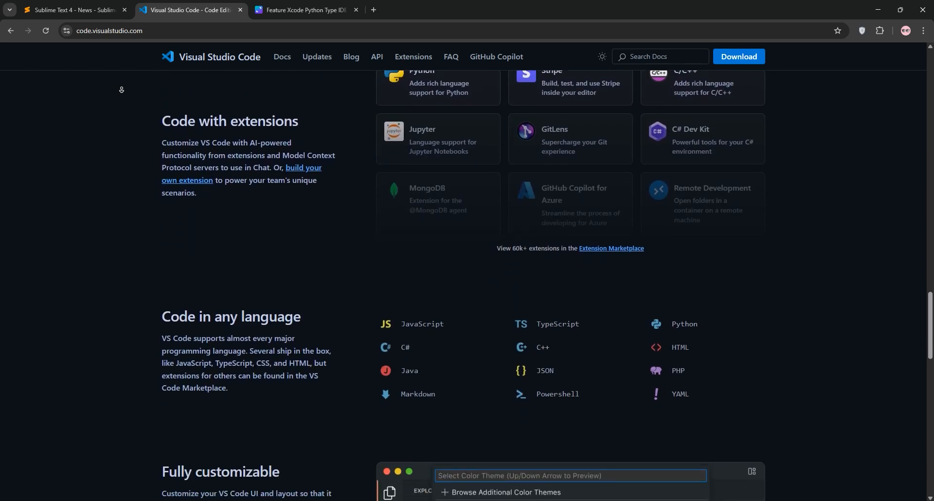
{"action": "scroll", "scroll_direction": "down", "scroll_amount": 3}
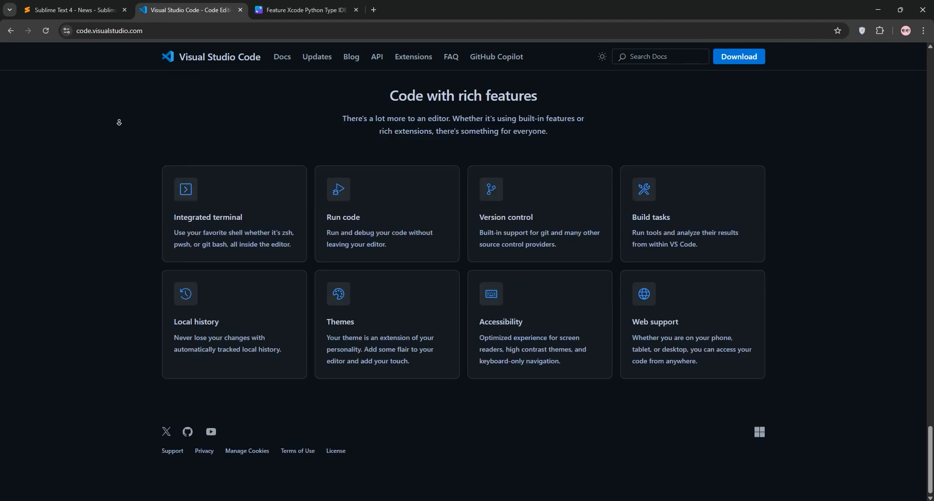
{"action": "mouse_move", "coordinate": [639, 221]}
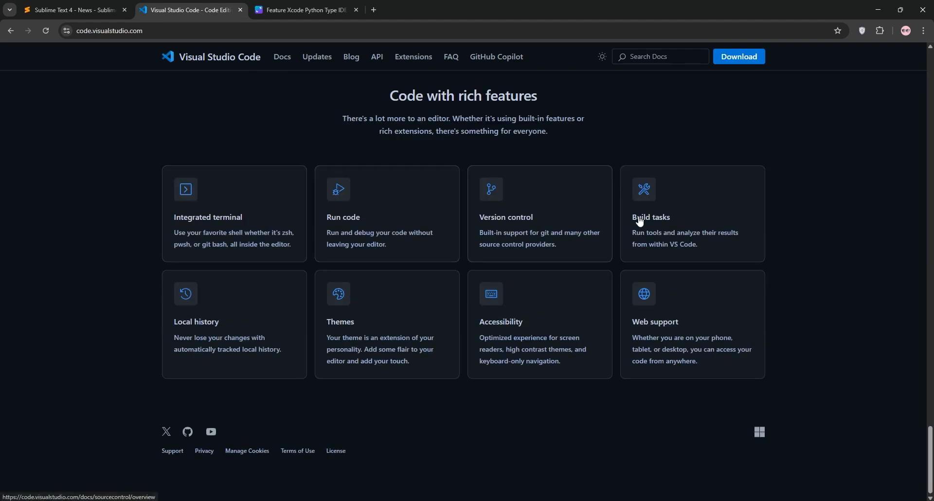
- Bring up the Canva table comparing Sublime Text 4 and VS Code
{"action": "left_click", "coordinate": [303, 10]}
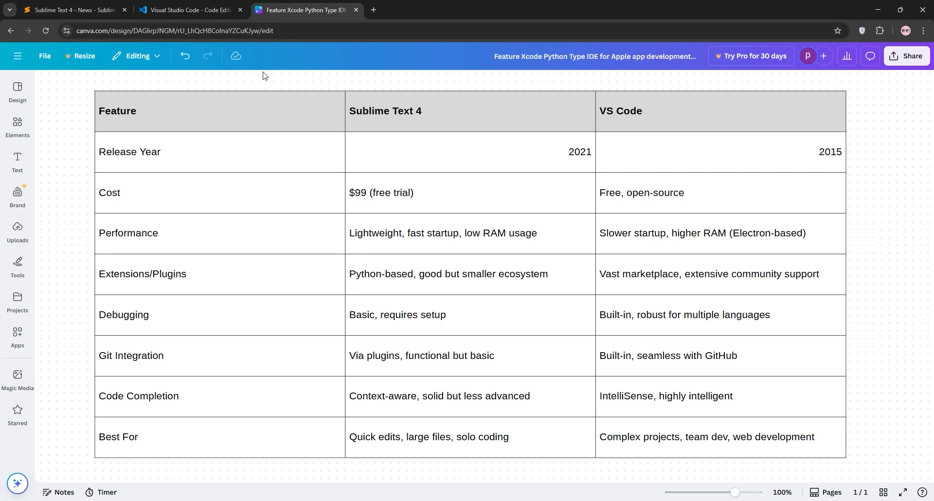